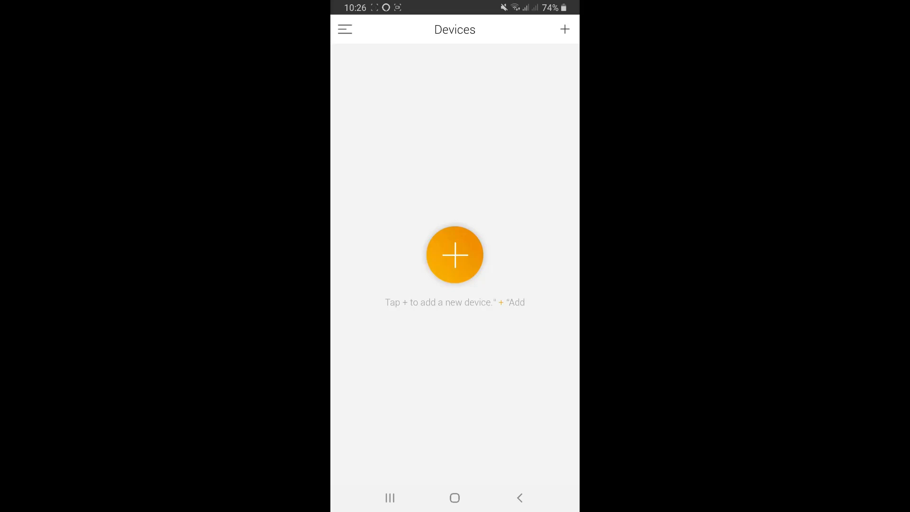
# Open and close the side menu, then begin adding a device to reach Select Device
pyautogui.click(347, 29)
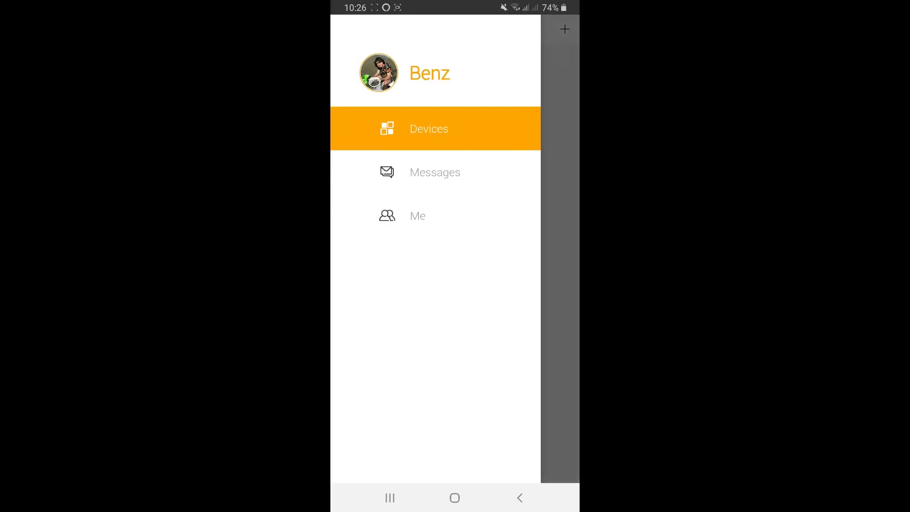
pyautogui.click(429, 128)
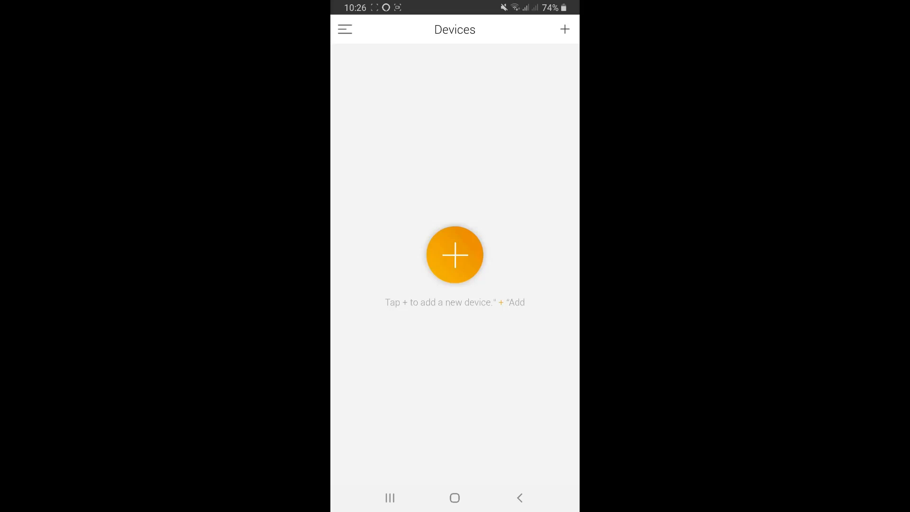
pyautogui.click(454, 254)
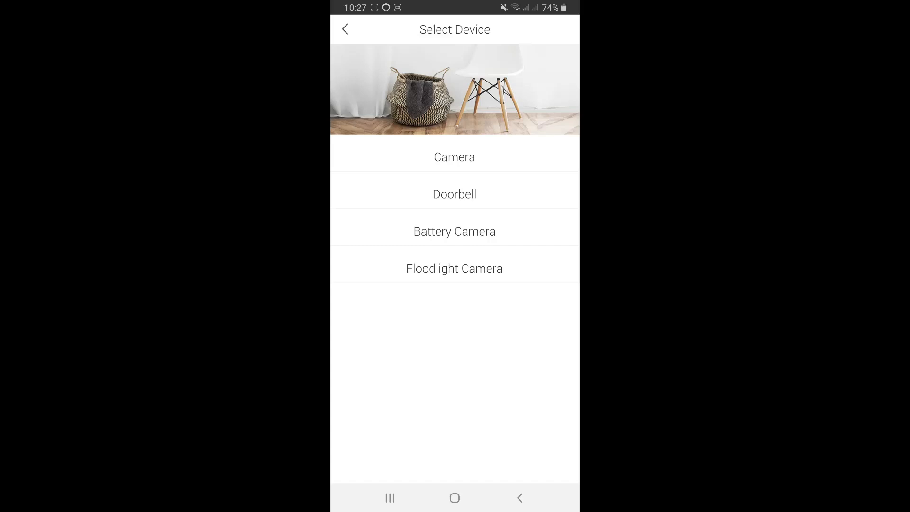
pyautogui.click(454, 231)
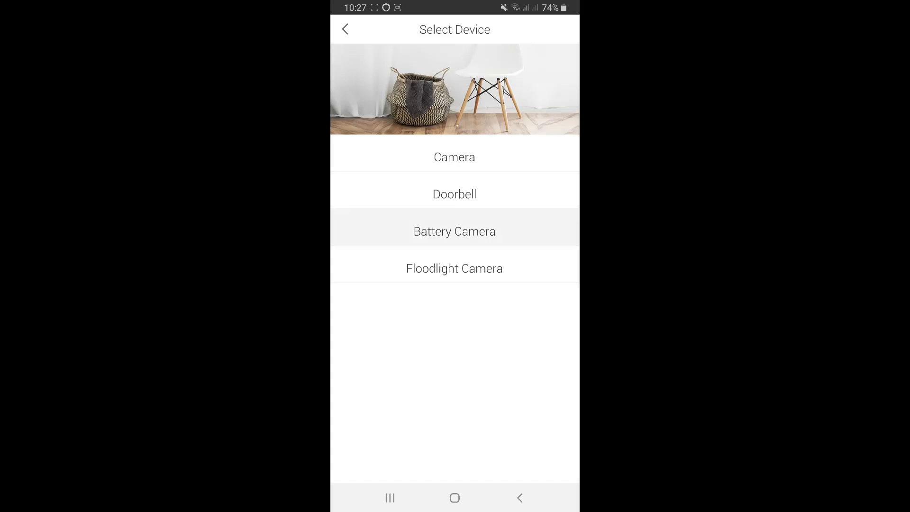
# Choose Battery Camera to show its device-reset instructions
pyautogui.click(454, 231)
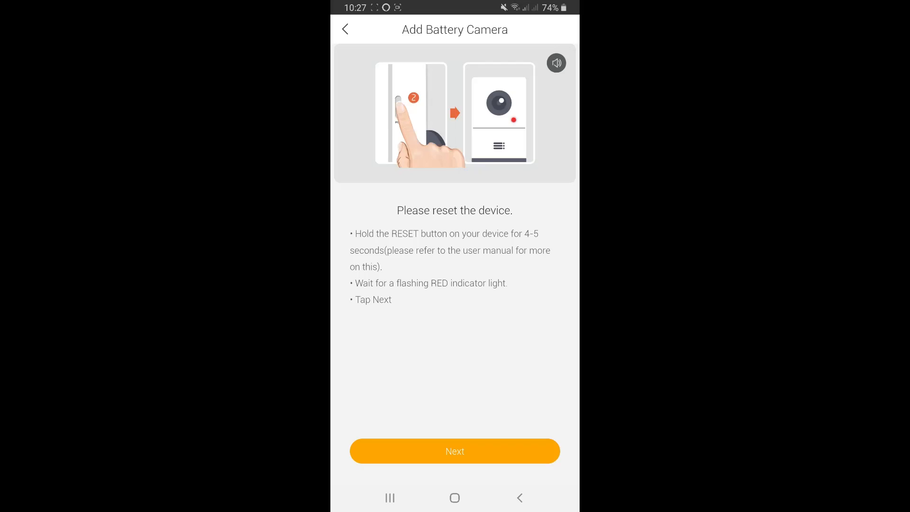
# Continue past reset, enter the home Wi-Fi password, and proceed to scanning instructions
pyautogui.click(454, 451)
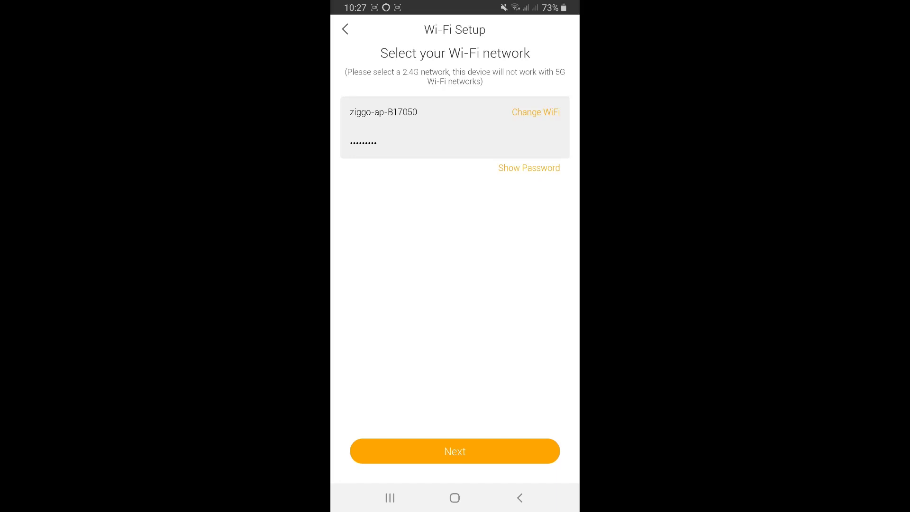
pyautogui.click(373, 142)
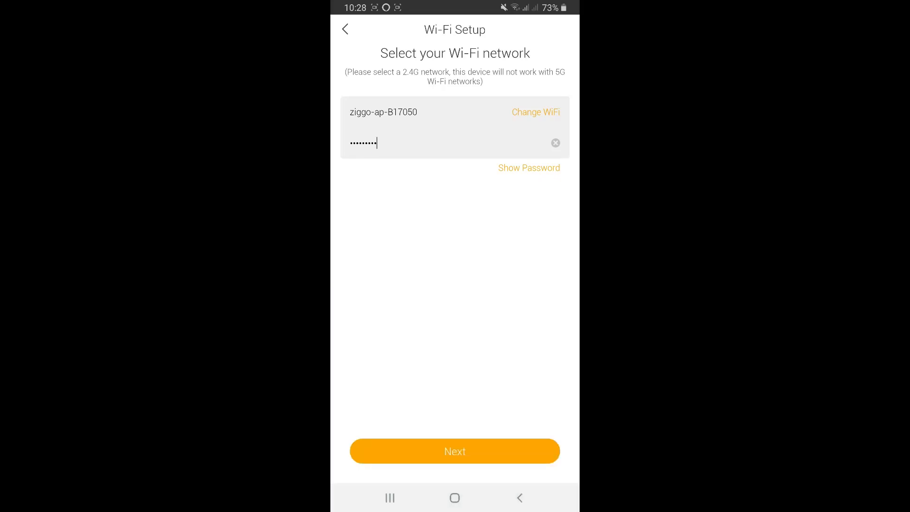
pyautogui.click(455, 451)
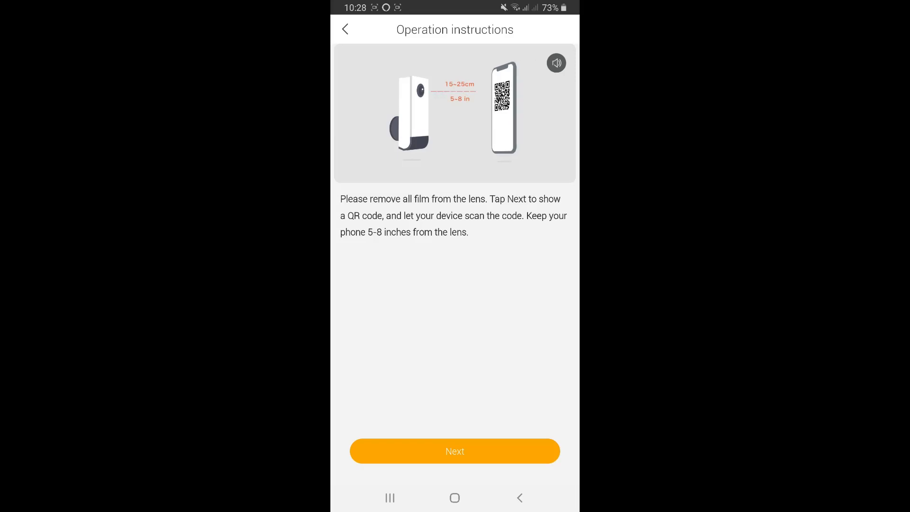
# Continue from the operation instructions to display the camera's QR code
pyautogui.click(455, 451)
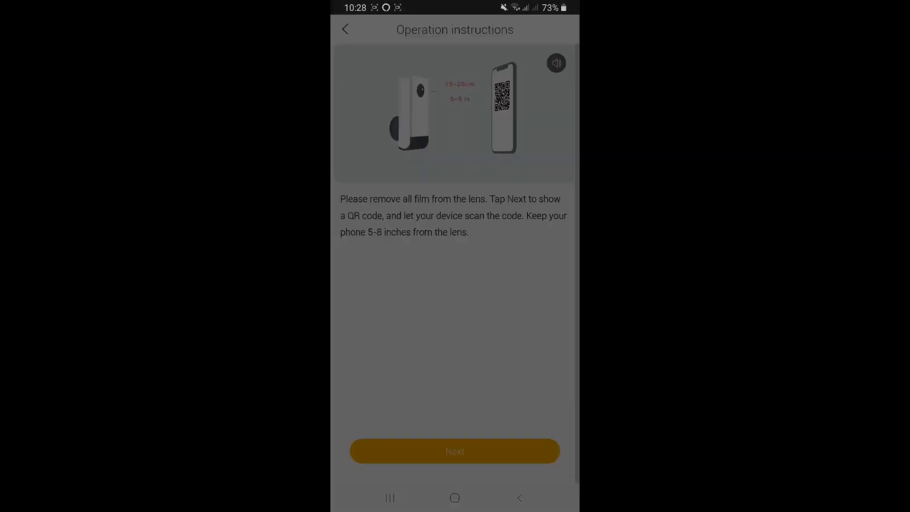
pyautogui.click(454, 451)
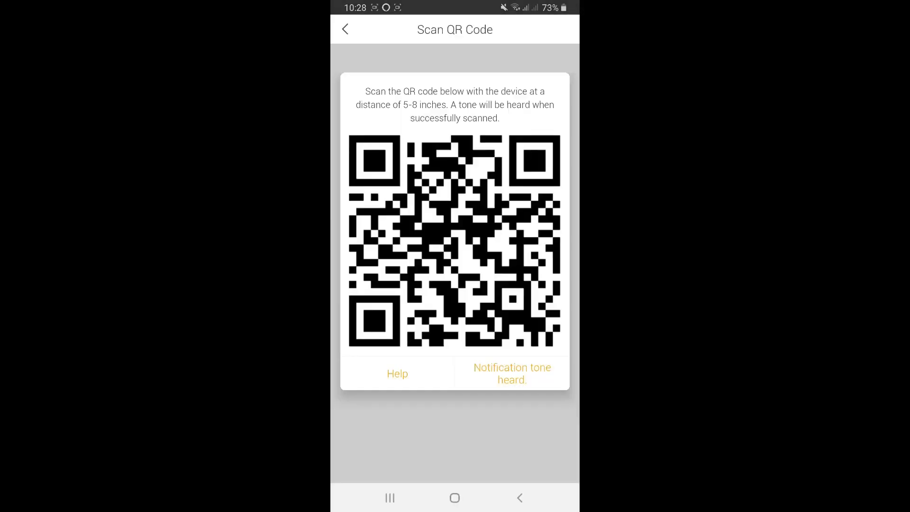